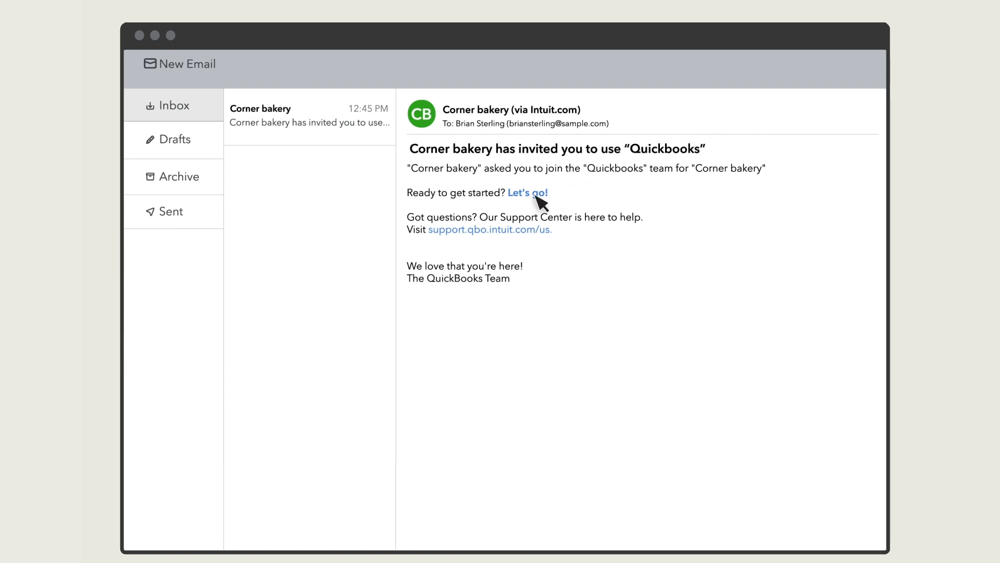
Accept the Corner Bakery invitation via the email's 'Let's go!' link.
left_click(527, 193)
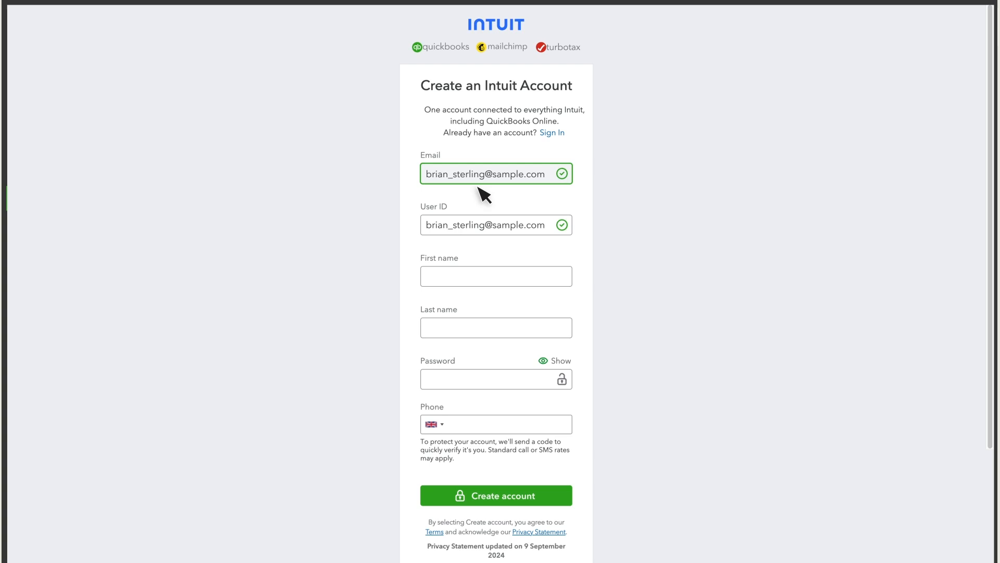
mouse_move(484, 244)
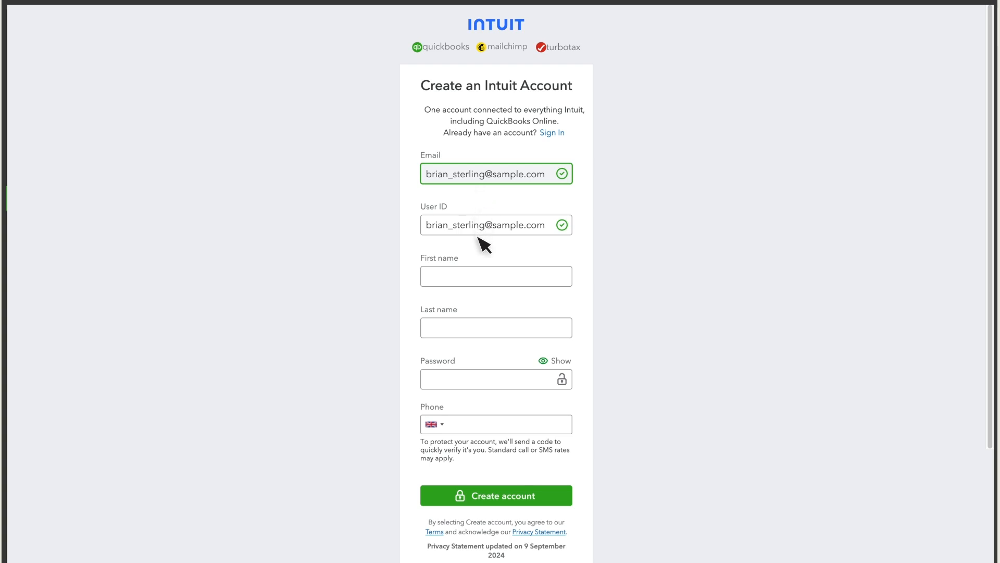
mouse_move(483, 286)
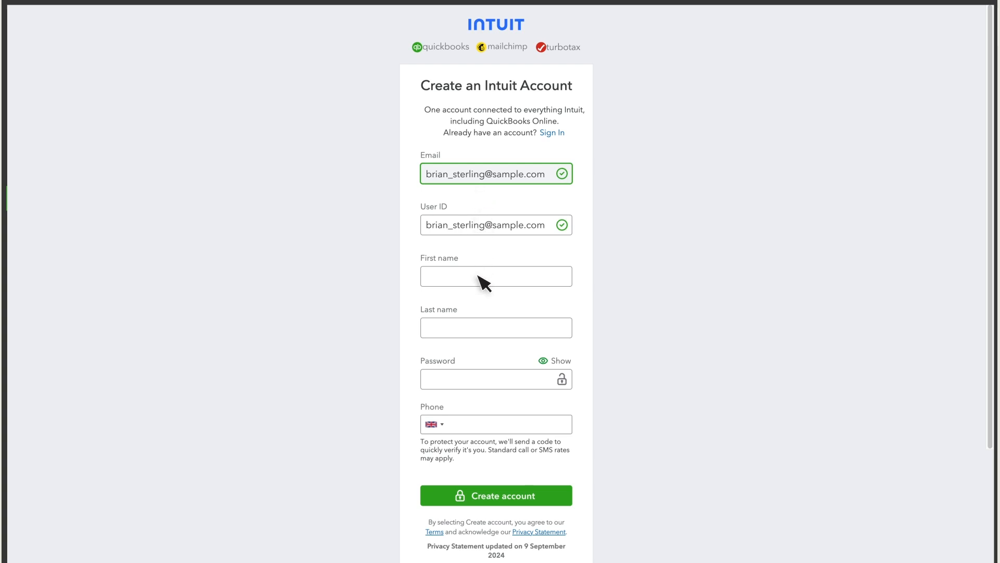
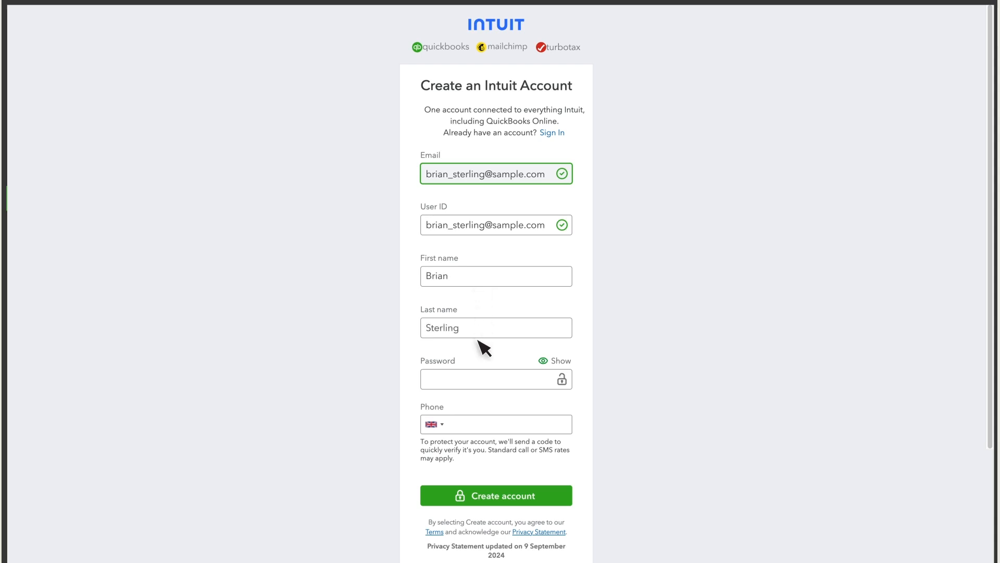
mouse_move(489, 355)
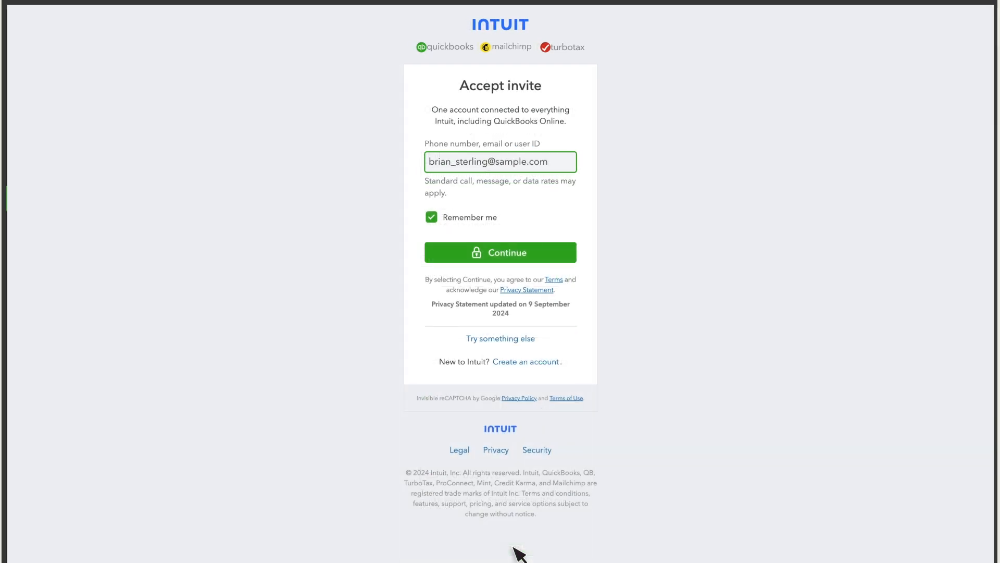
mouse_move(519, 193)
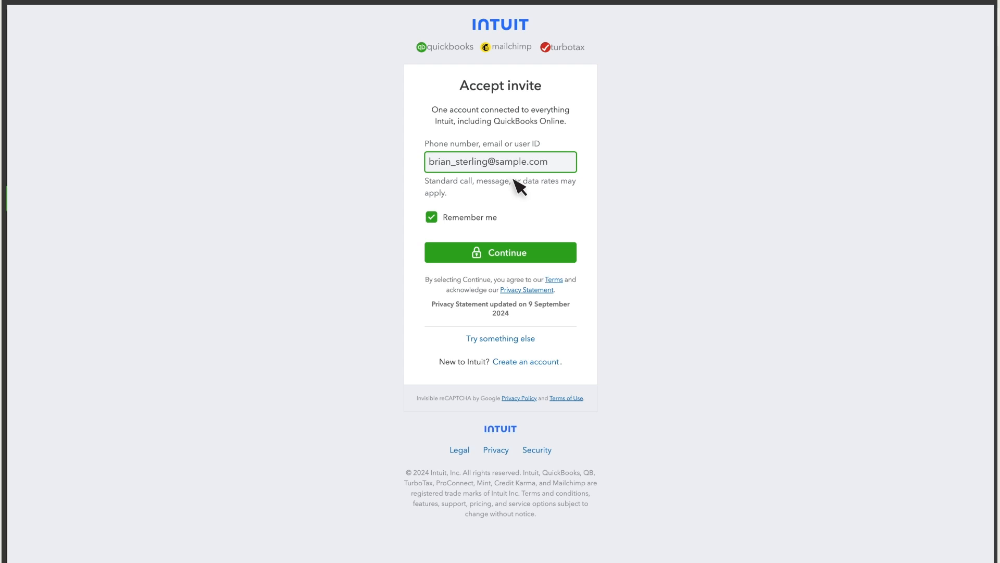
Continue the invite with the prefilled email to reach the password sign-in page.
left_click(500, 252)
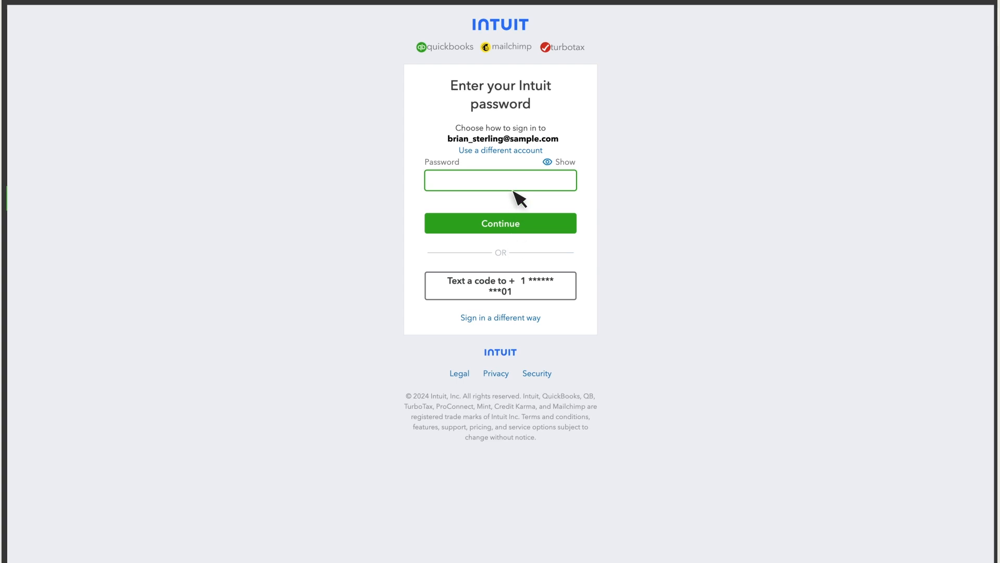
mouse_move(529, 302)
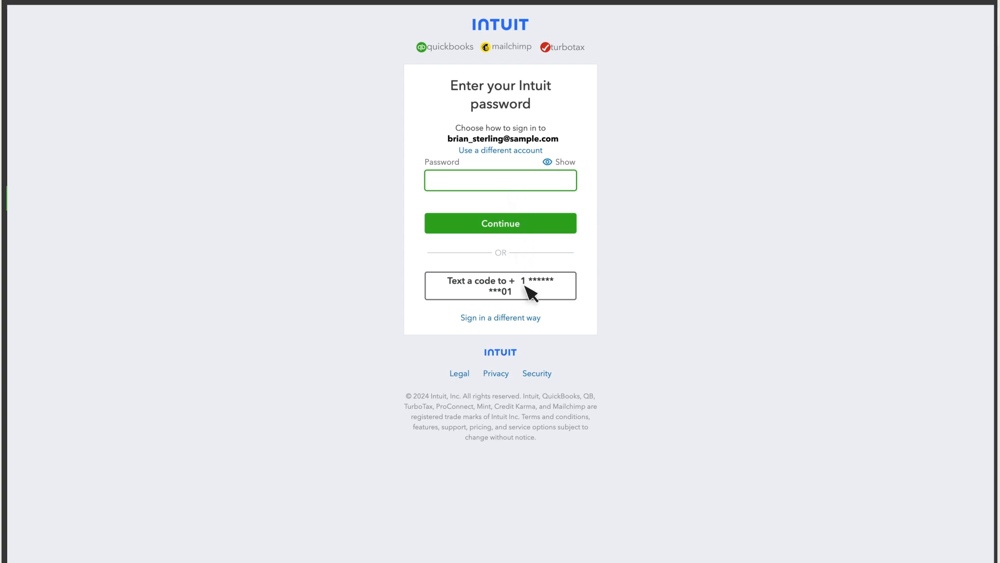
Verify sign-in with a texted code and choose Owner or partner as the role.
left_click(500, 285)
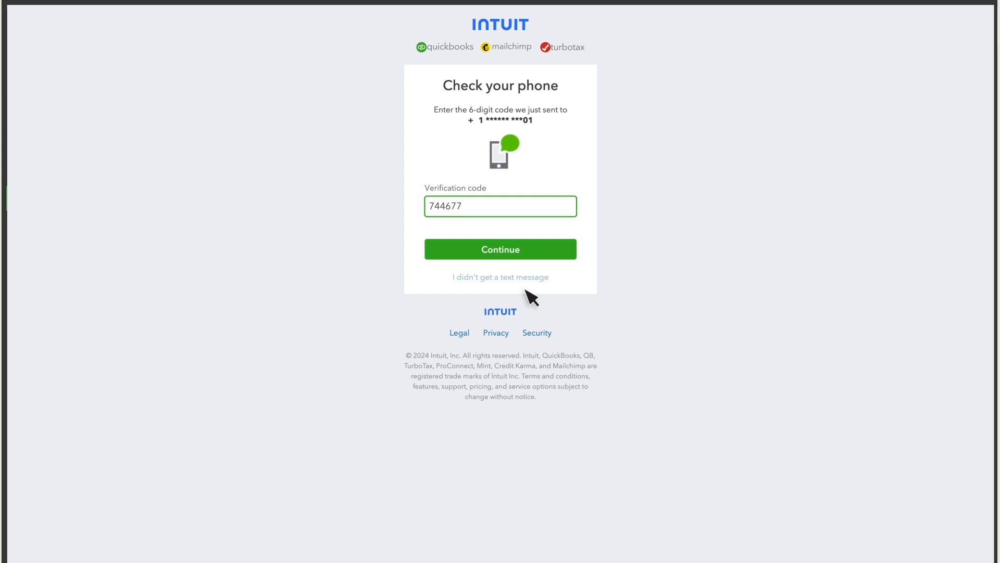
left_click(500, 249)
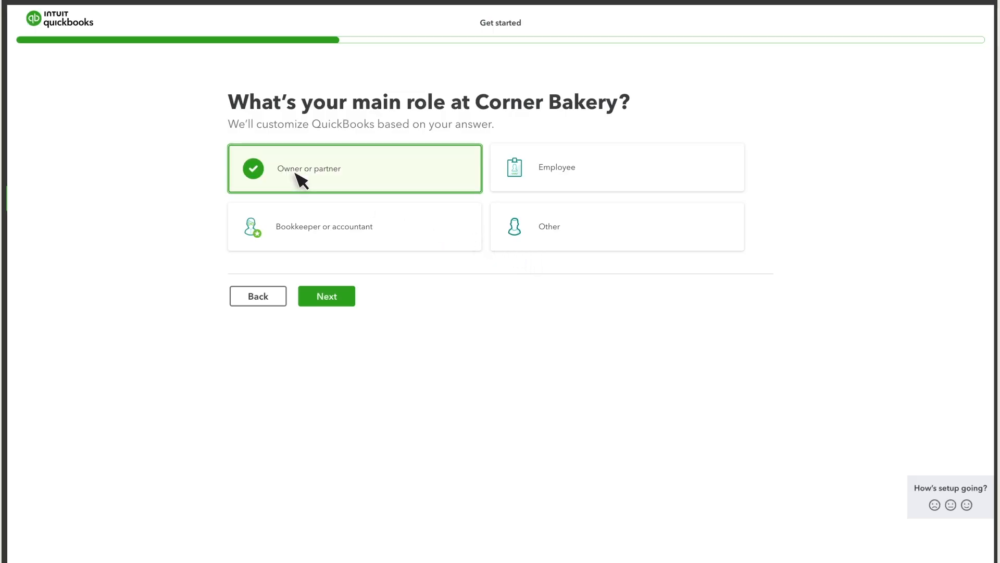
left_click(327, 296)
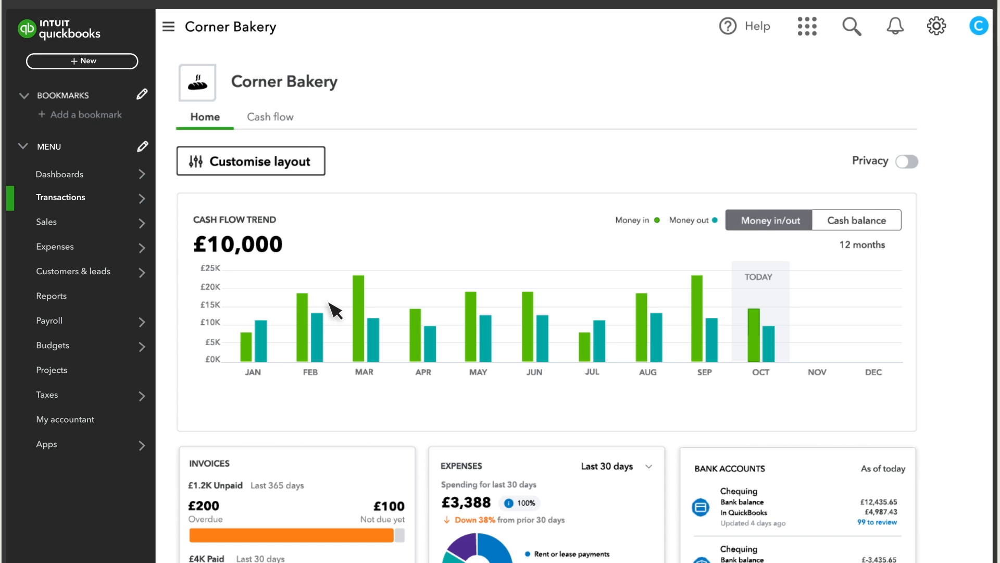
mouse_move(906, 73)
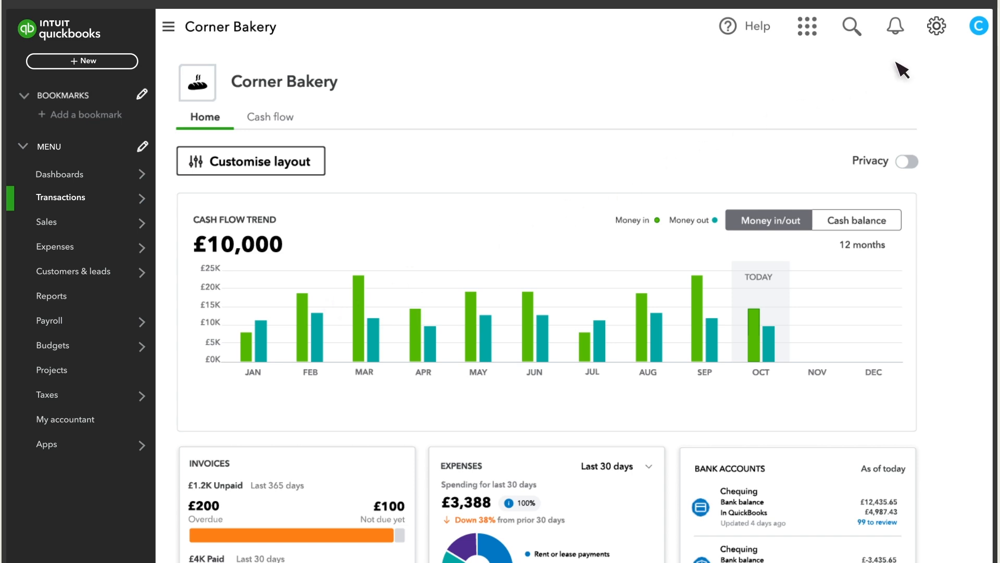
Show the signed-in user's account menu on the Corner Bakery dashboard.
left_click(979, 25)
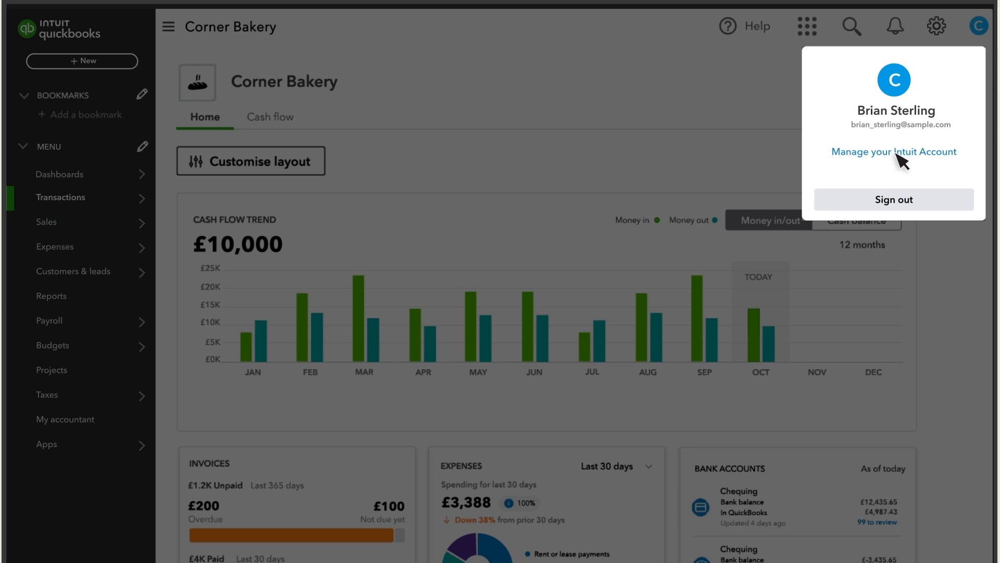
left_click(168, 27)
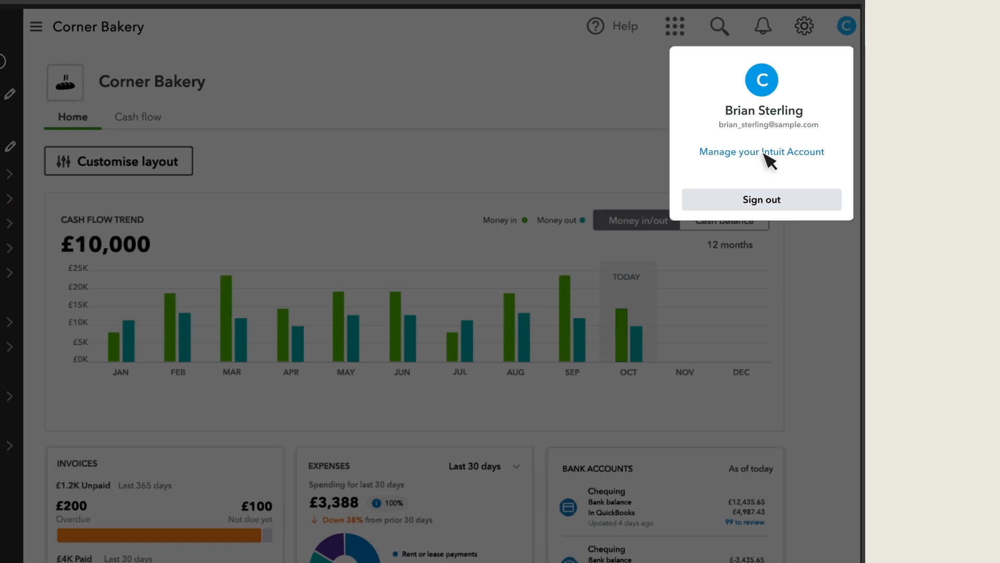